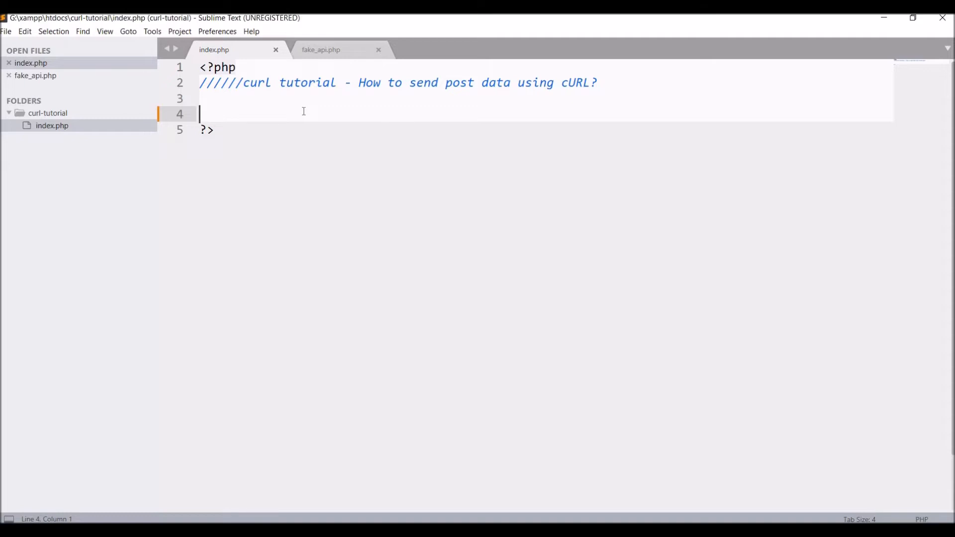
Define $data as array('number' => 1, 'current_date' => date('Y-m-d'), 'name' => 'KT')
{"action": "type", "text": "$da"}
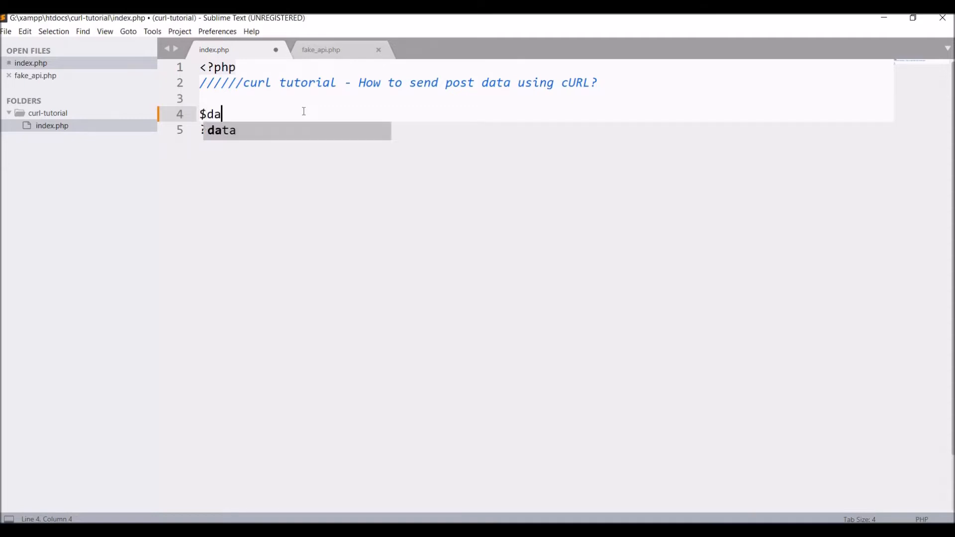
{"action": "type", "text": "ta = array();"}
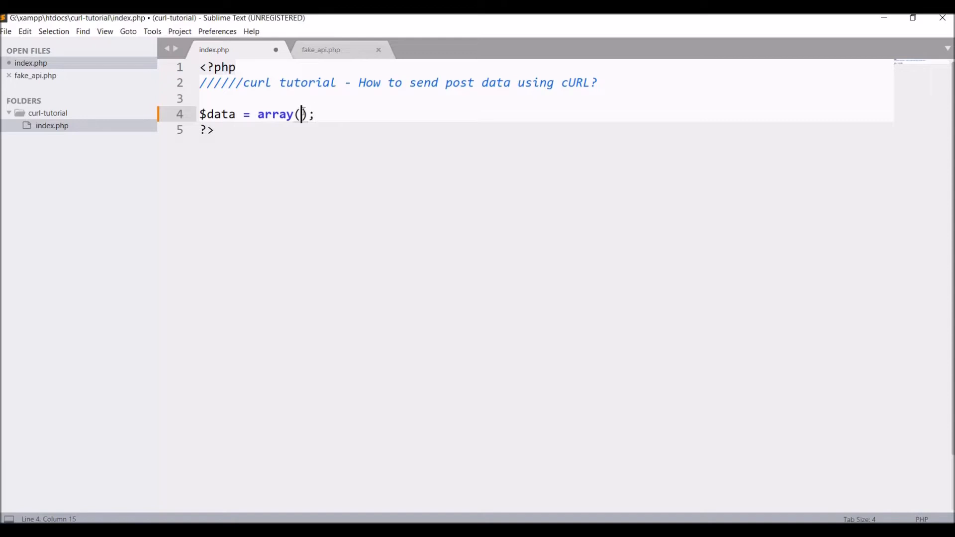
{"action": "key", "text": "Return"}
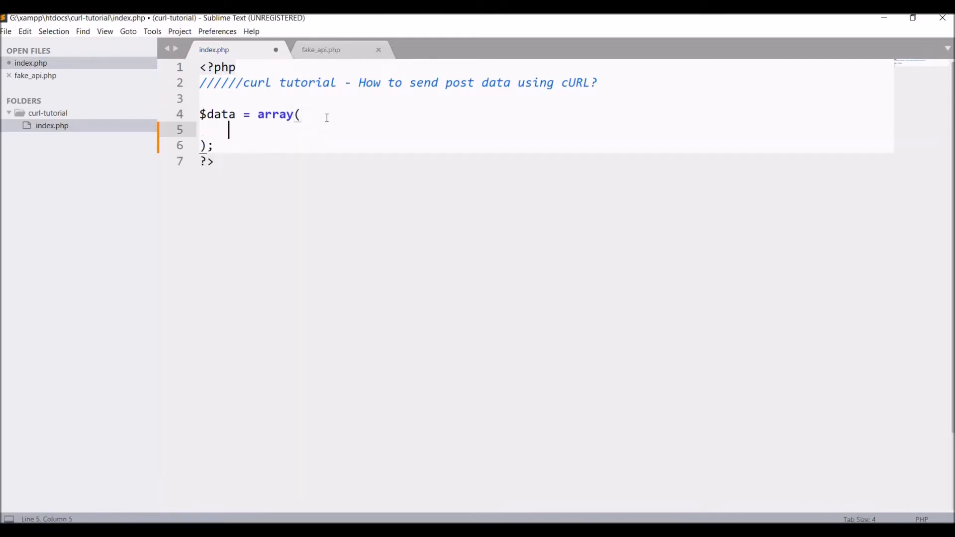
{"action": "type", "text": "'nu"}
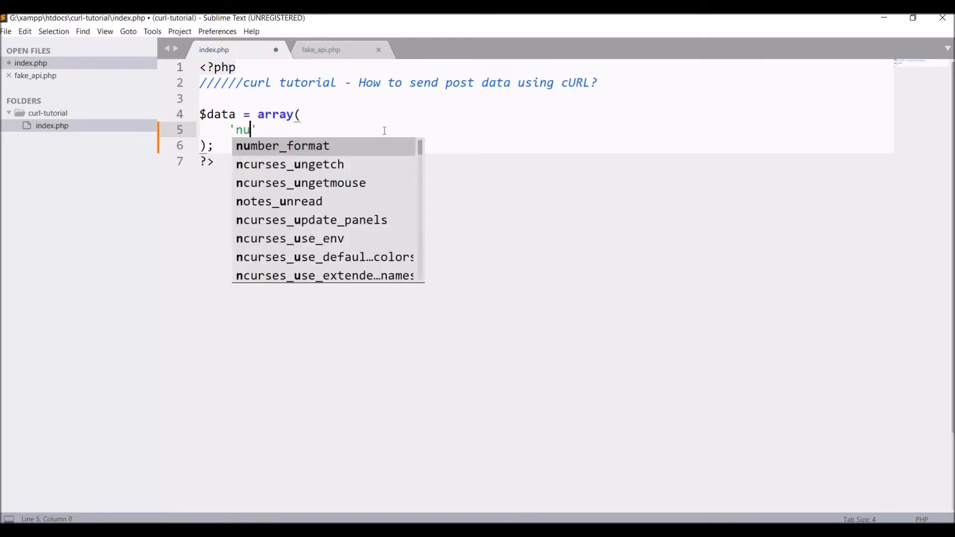
{"action": "type", "text": "mber' => 1,"}
{"action": "type", "text": "'current"}
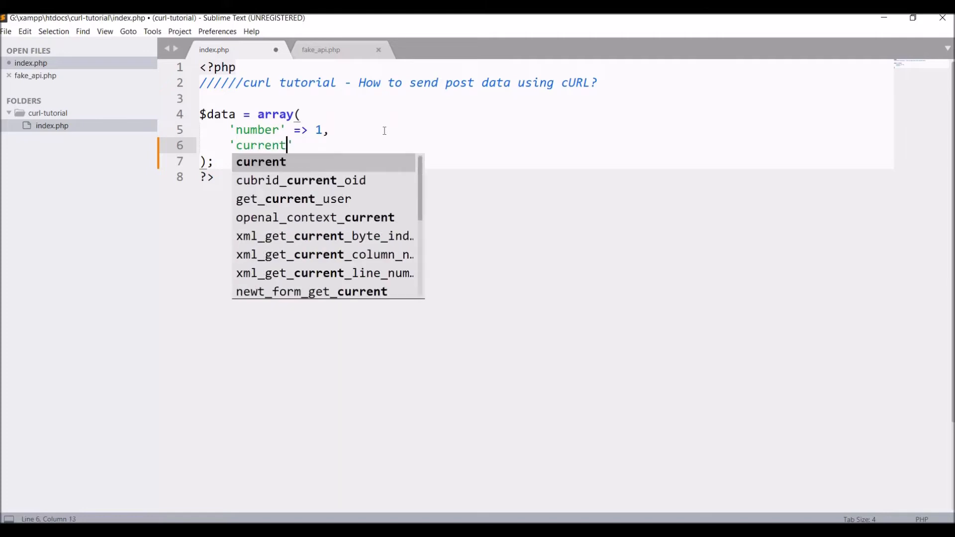
{"action": "type", "text": "_date' =>"}
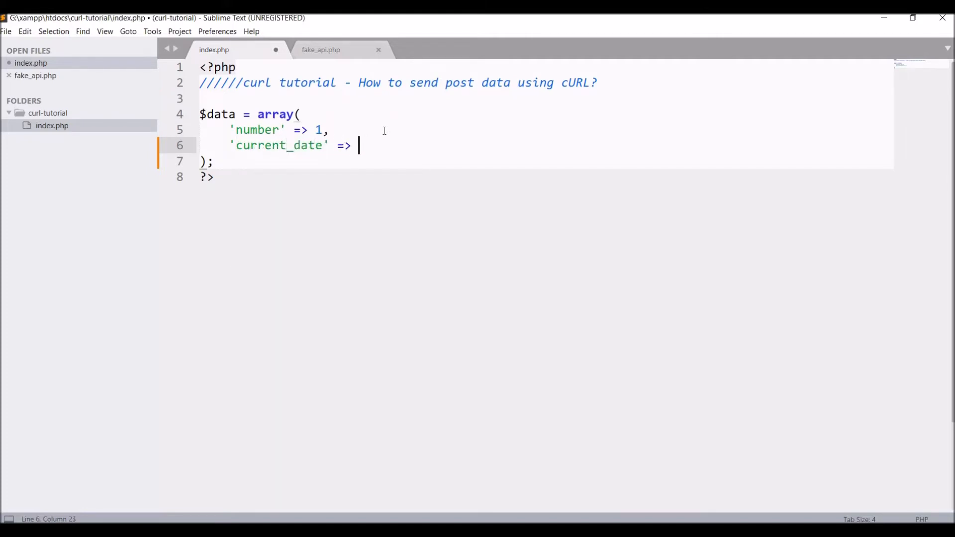
{"action": "type", "text": "date('Y-m-d'),"}
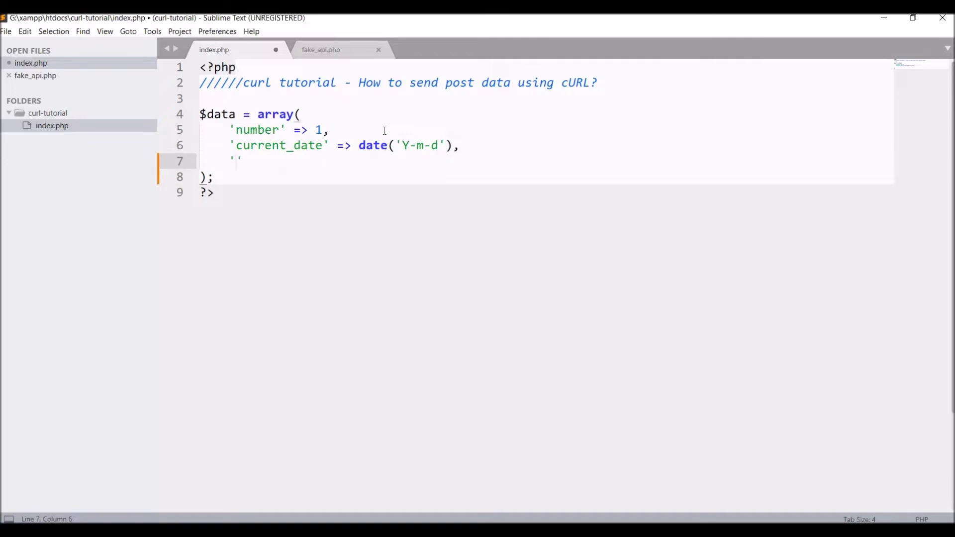
{"action": "type", "text": "name' =>'KT',"}
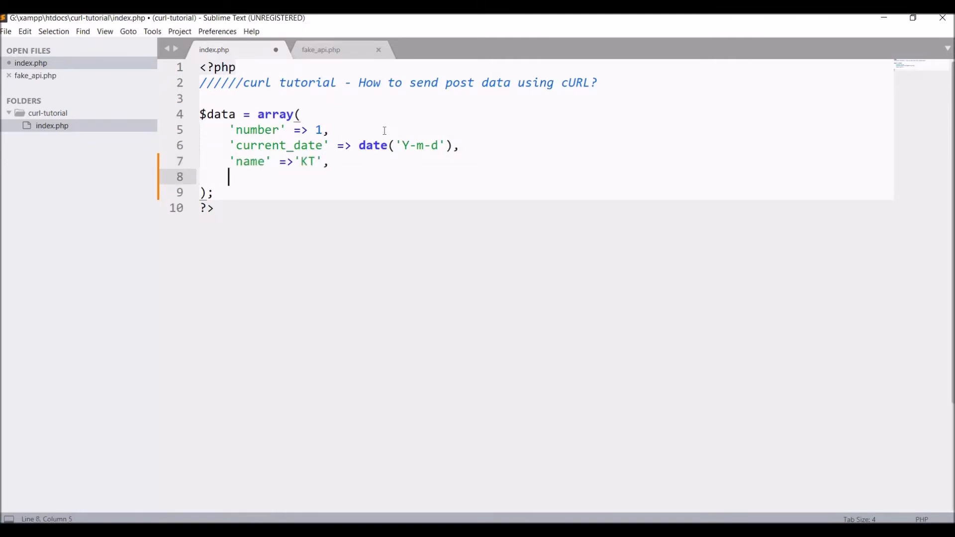
{"action": "key", "text": "enter"}
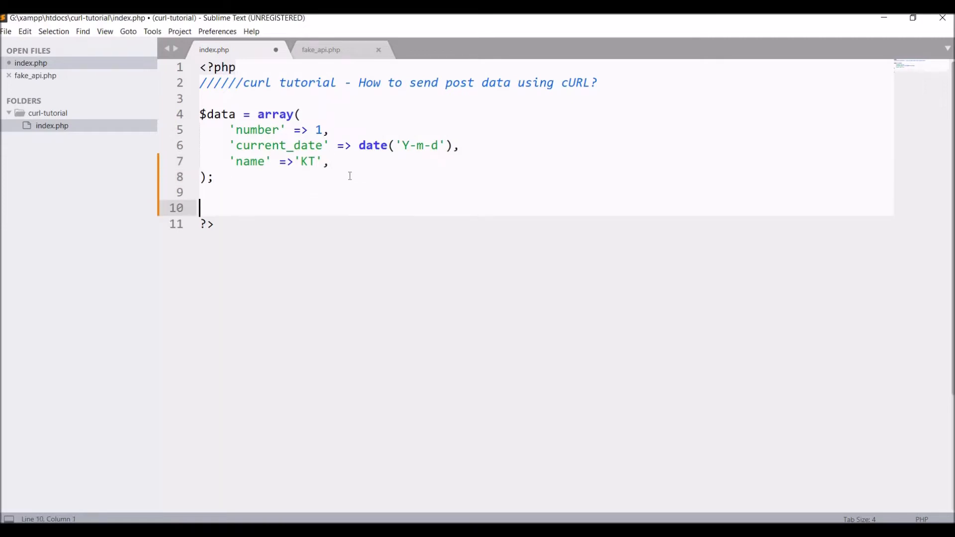
{"action": "mouse_move", "coordinate": [261, 205]}
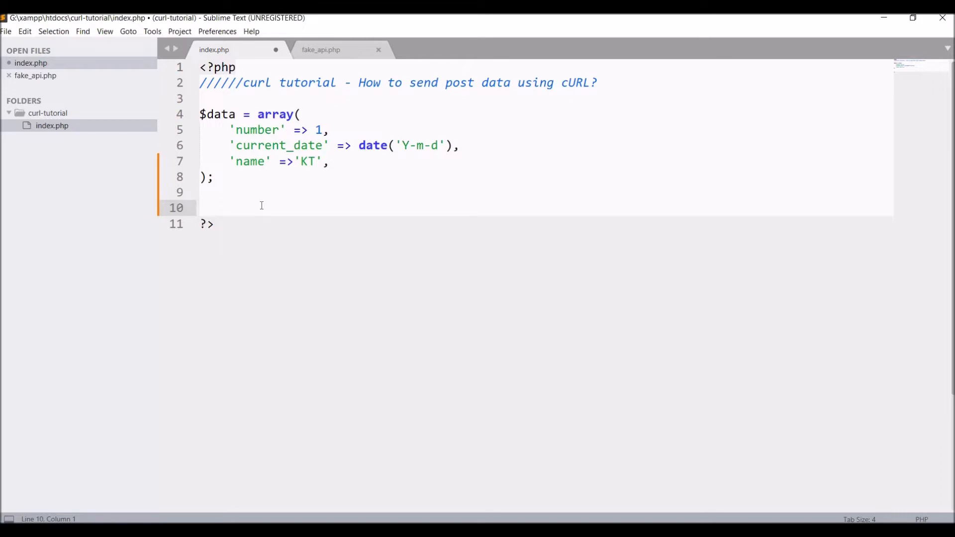
Add $ch = curl_init(), $options = array() and curl_setopt_array($ch, $options)
{"action": "type", "text": "$ch ="}
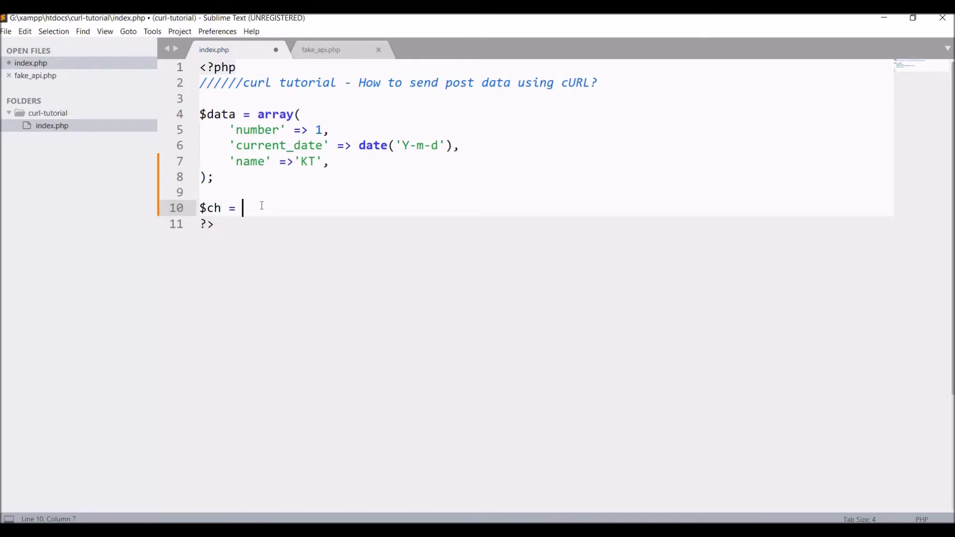
{"action": "type", "text": "curl_init();"}
{"action": "type", "text": "$"}
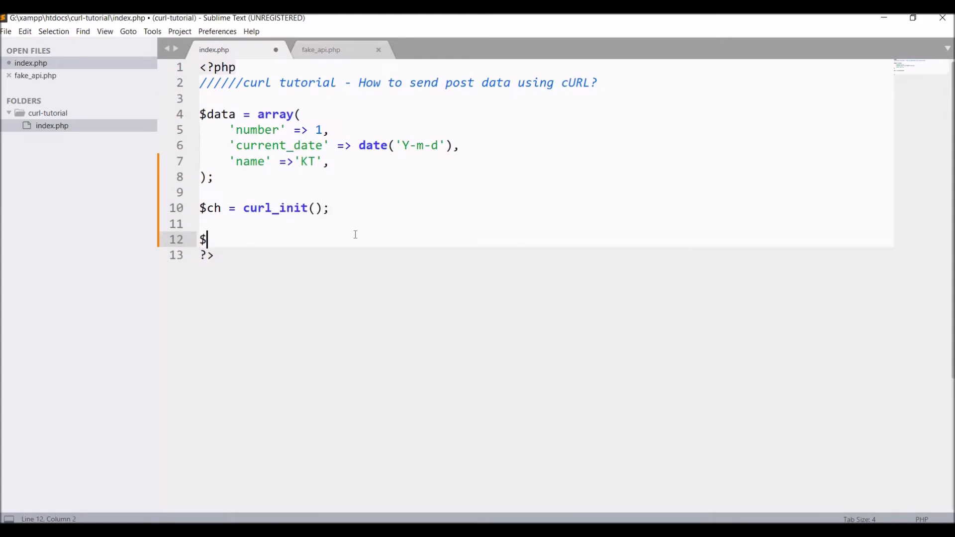
{"action": "type", "text": "options ="}
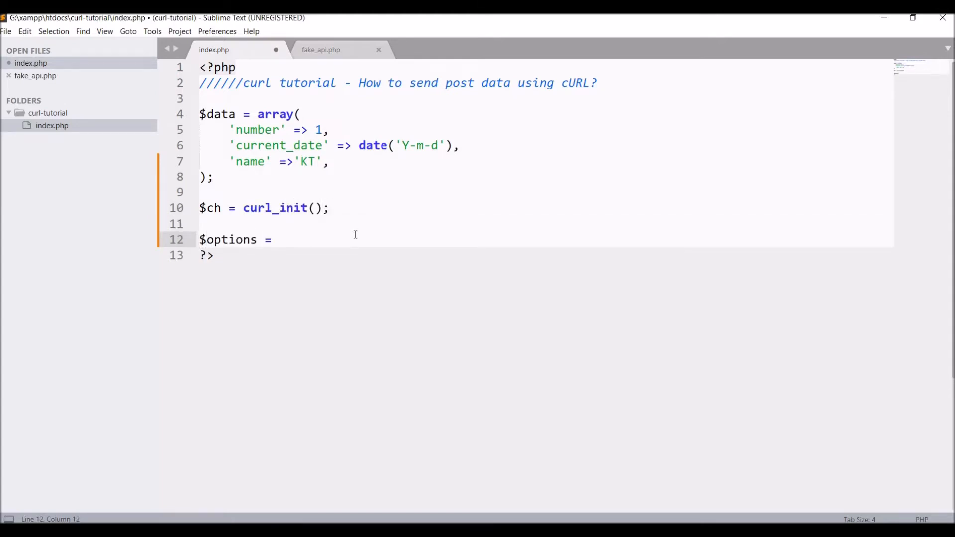
{"action": "type", "text": "array();"}
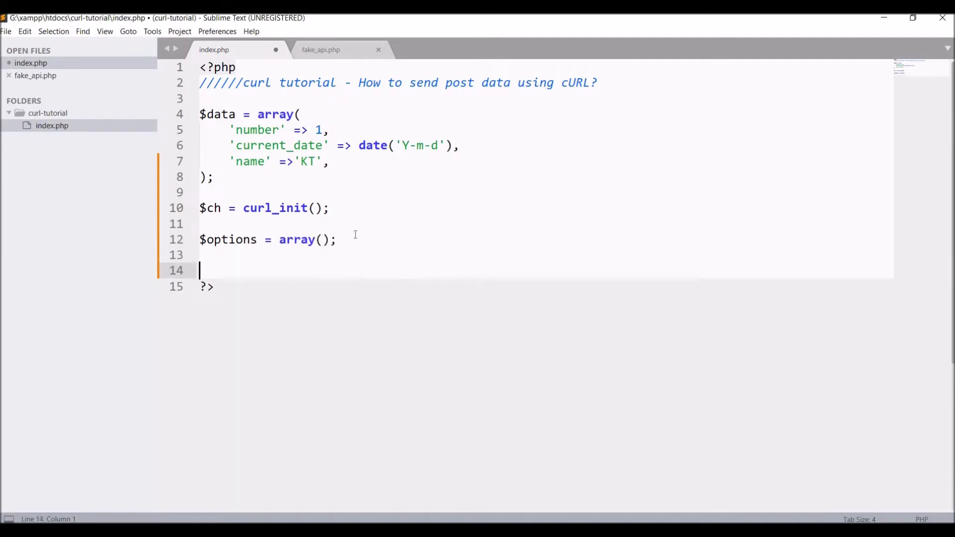
{"action": "type", "text": "curl_setopt_array($ch, options"}
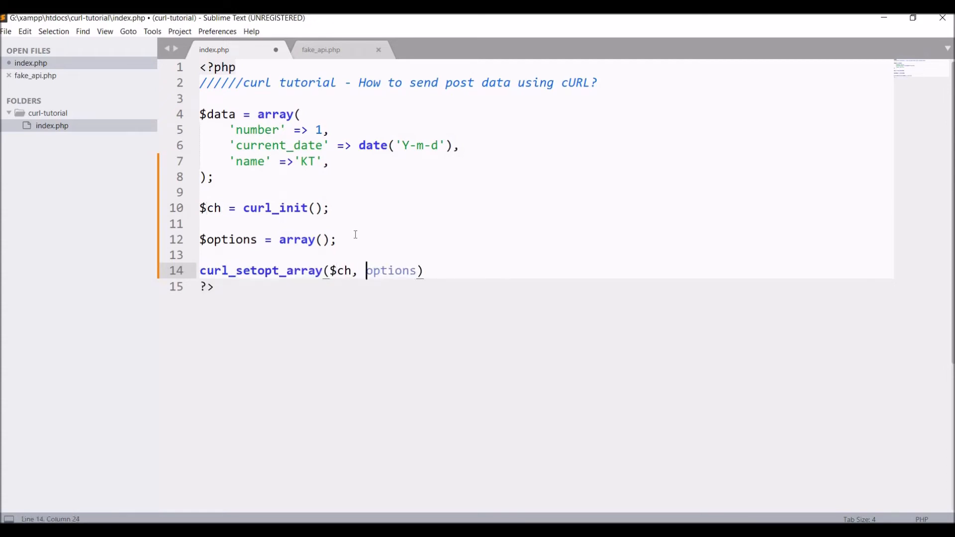
{"action": "type", "text": "$options;"}
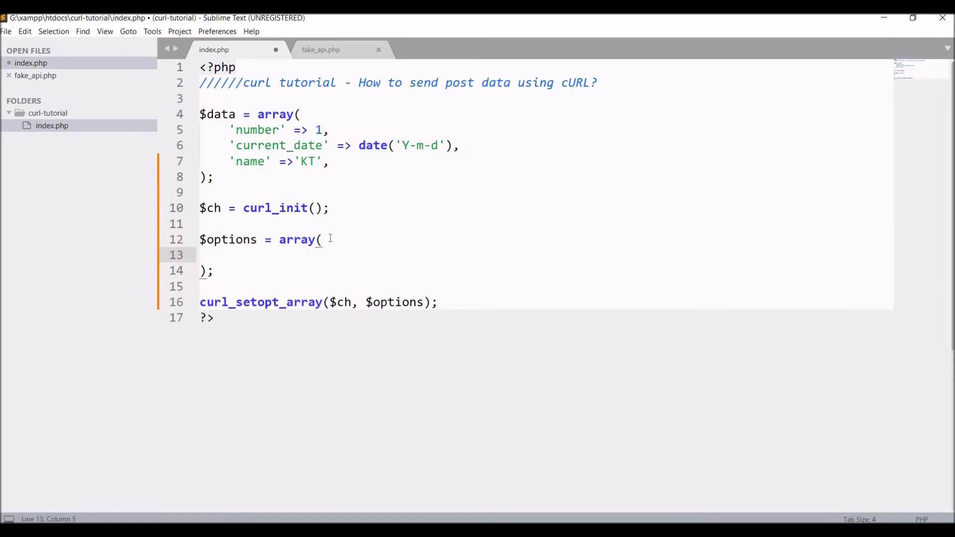
Add a CURLOPT_URL => '' entry to the $options array, then view fake_api.php
{"action": "type", "text": "C"}
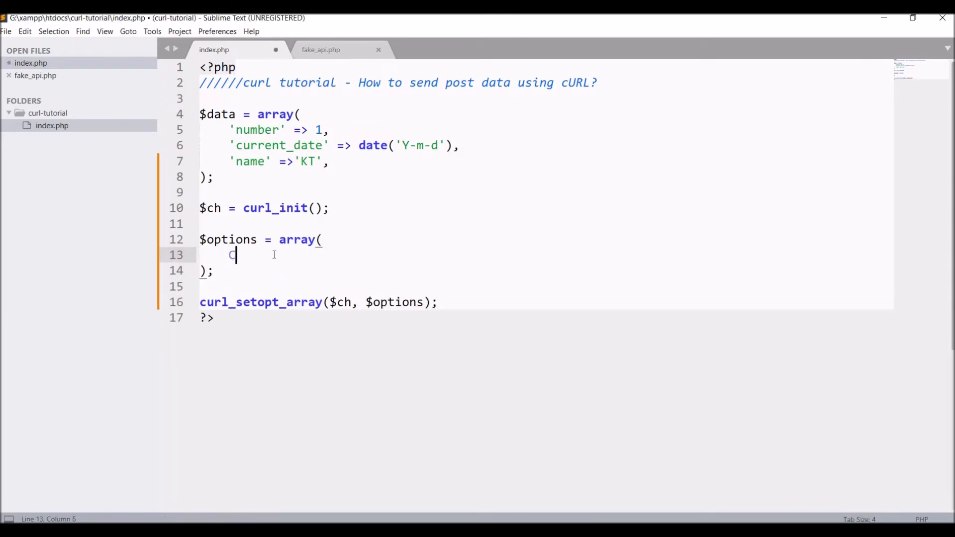
{"action": "type", "text": "URLO"}
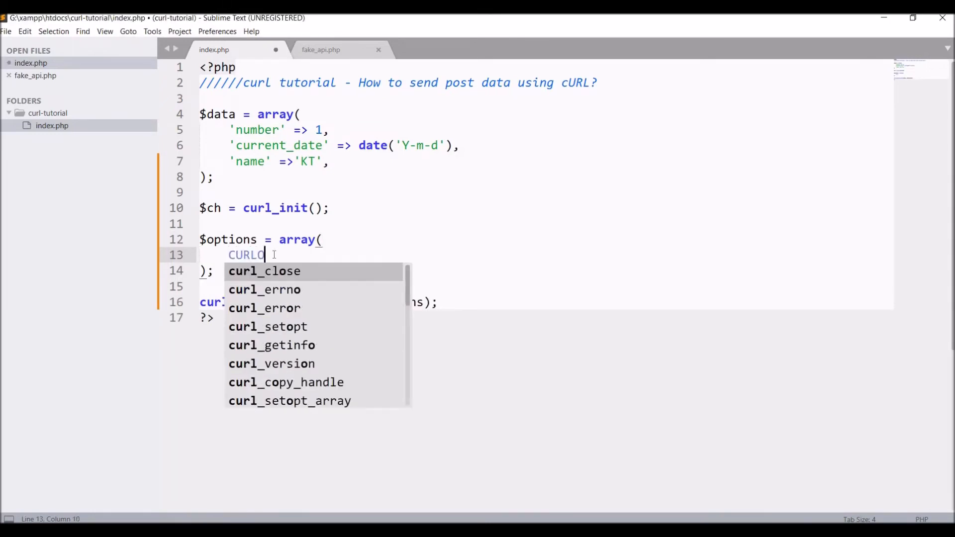
{"action": "type", "text": "PT_URL => '"}
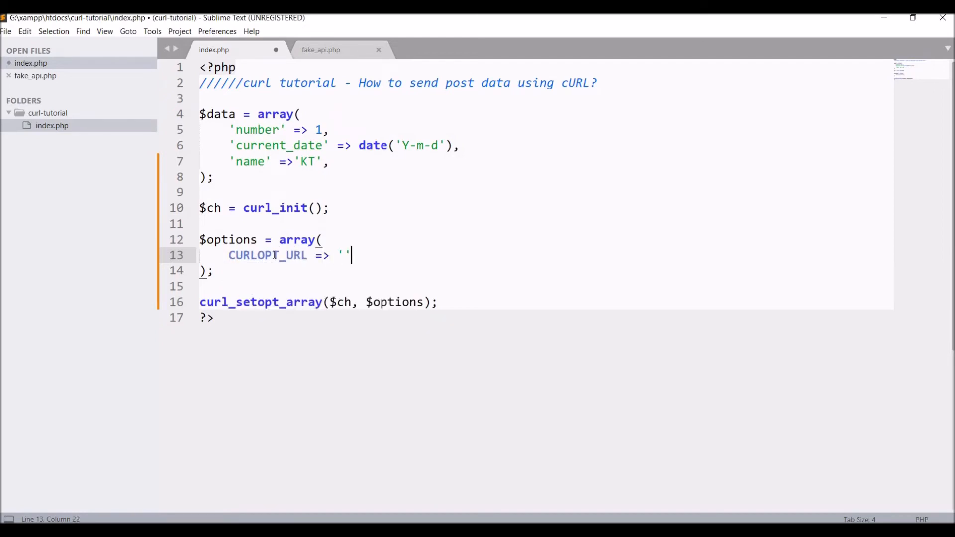
{"action": "type", "text": ","}
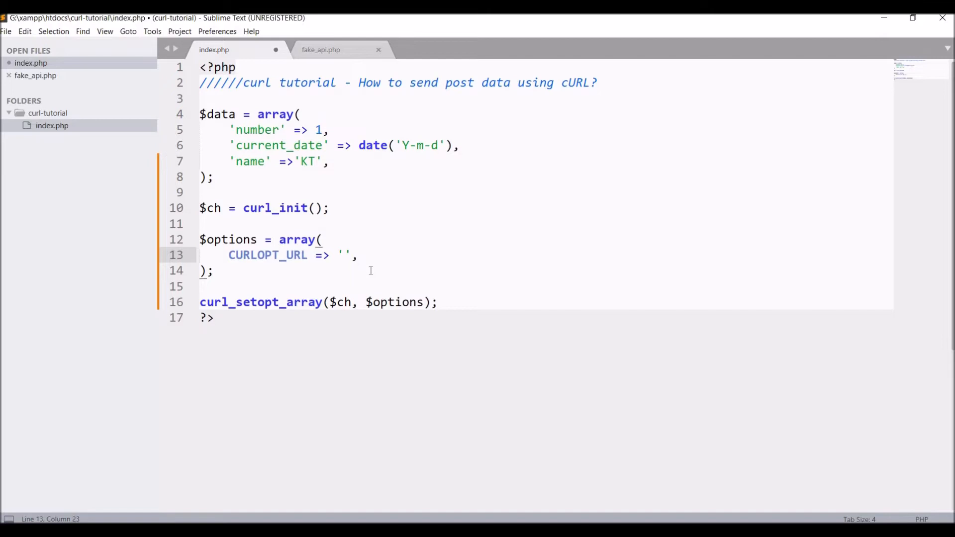
{"action": "mouse_move", "coordinate": [283, 370]}
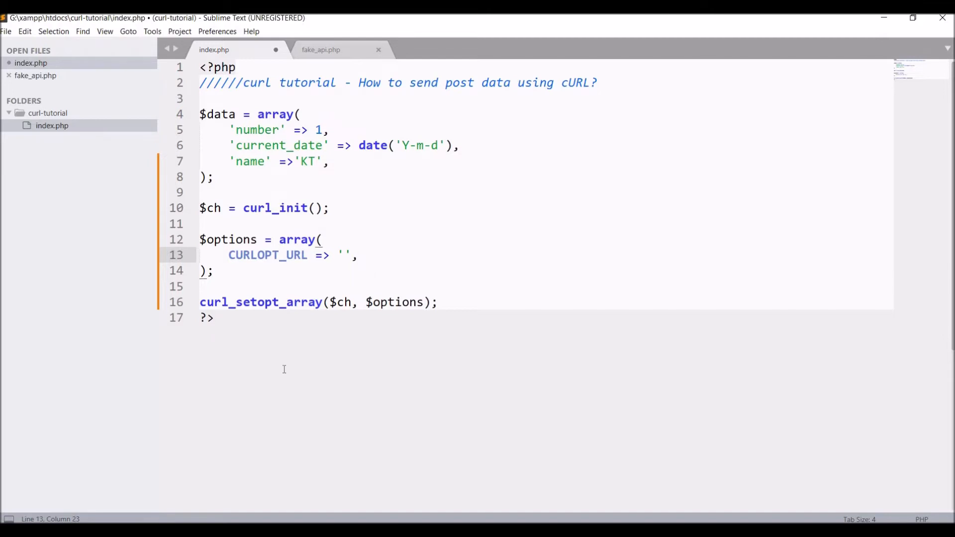
{"action": "left_click", "coordinate": [321, 49]}
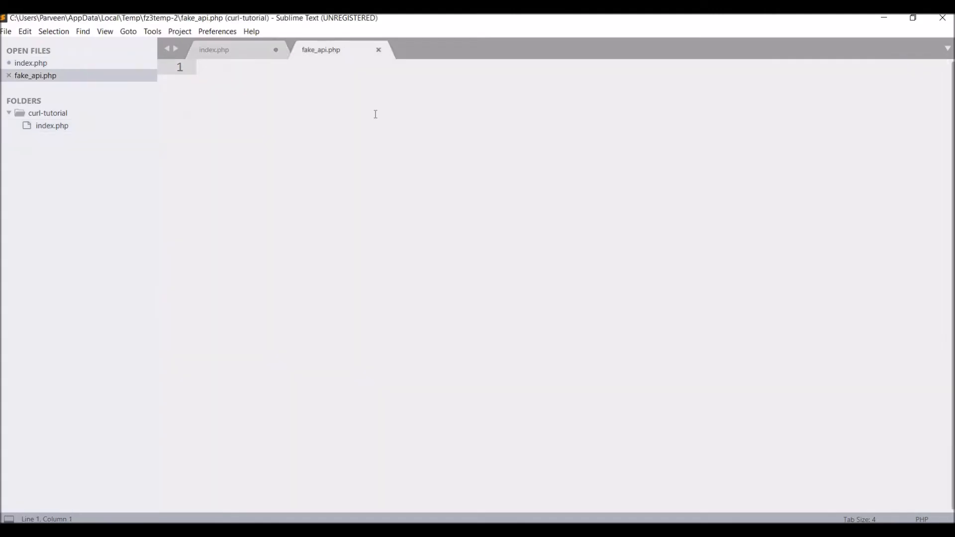
{"action": "mouse_move", "coordinate": [231, 49]}
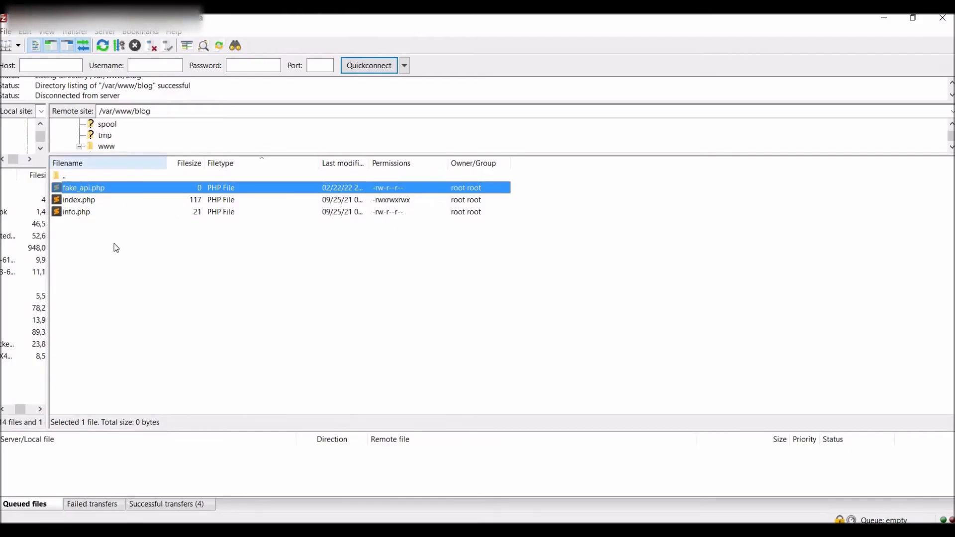
{"action": "mouse_move", "coordinate": [122, 216]}
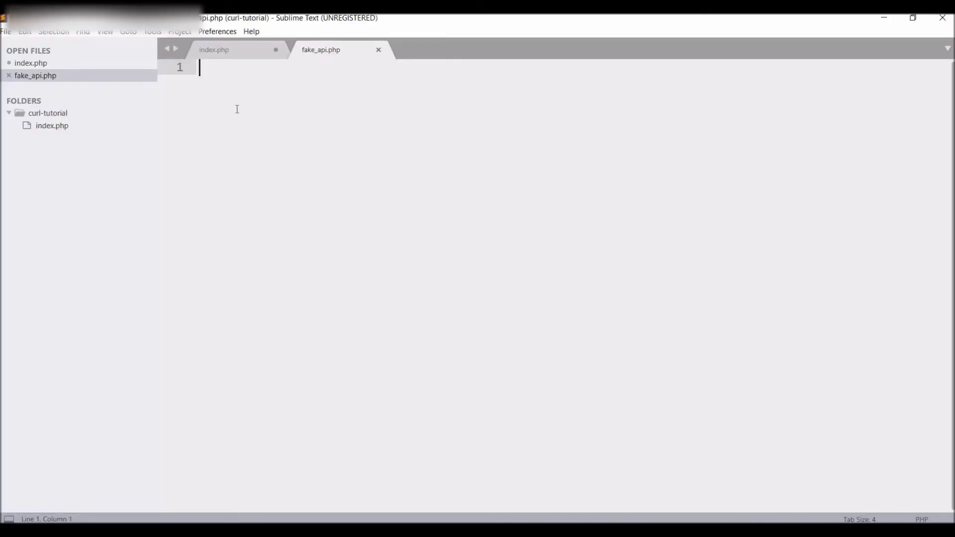
{"action": "left_click", "coordinate": [214, 49]}
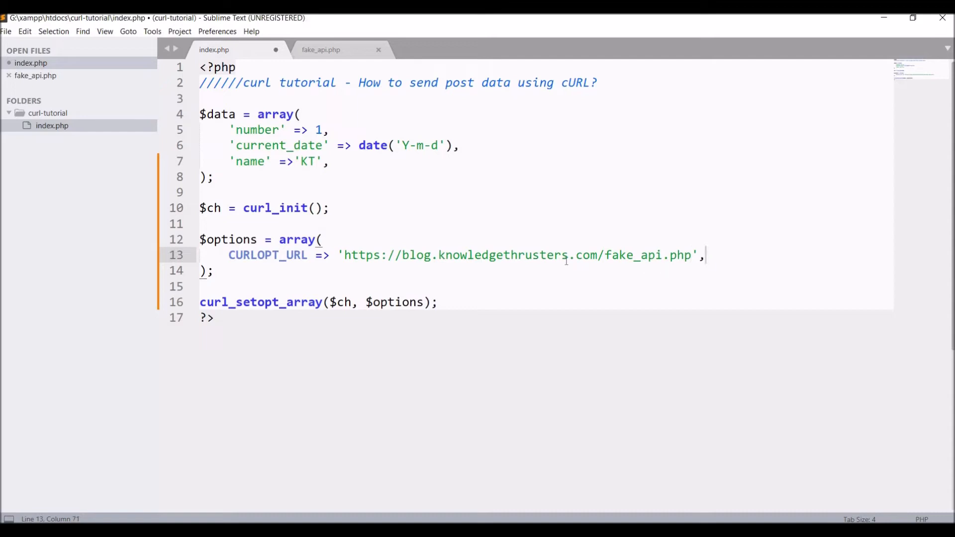
Add CURLOPT_POST => 1 and CURLOPT_POSTFIELDS => $data below the URL option
{"action": "left_click", "coordinate": [214, 317]}
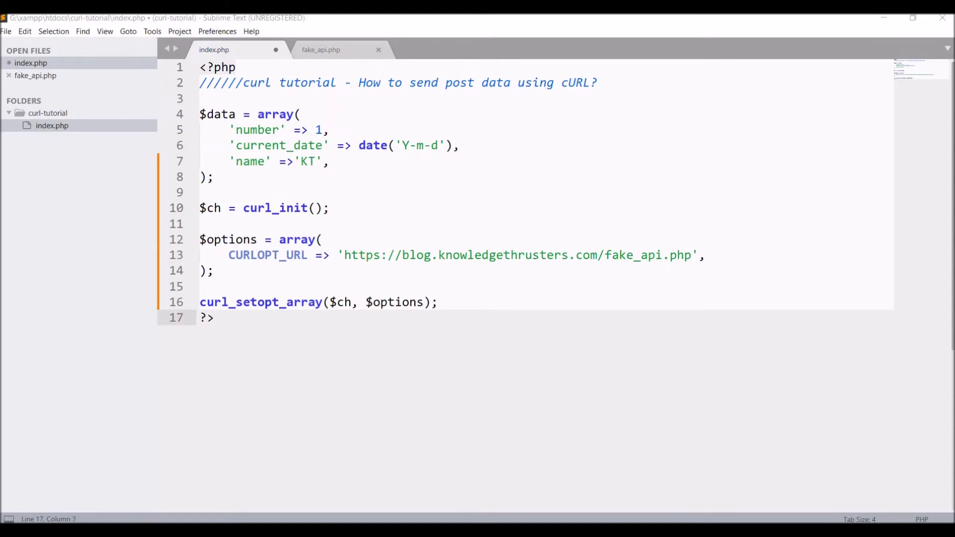
{"action": "left_click", "coordinate": [702, 255]}
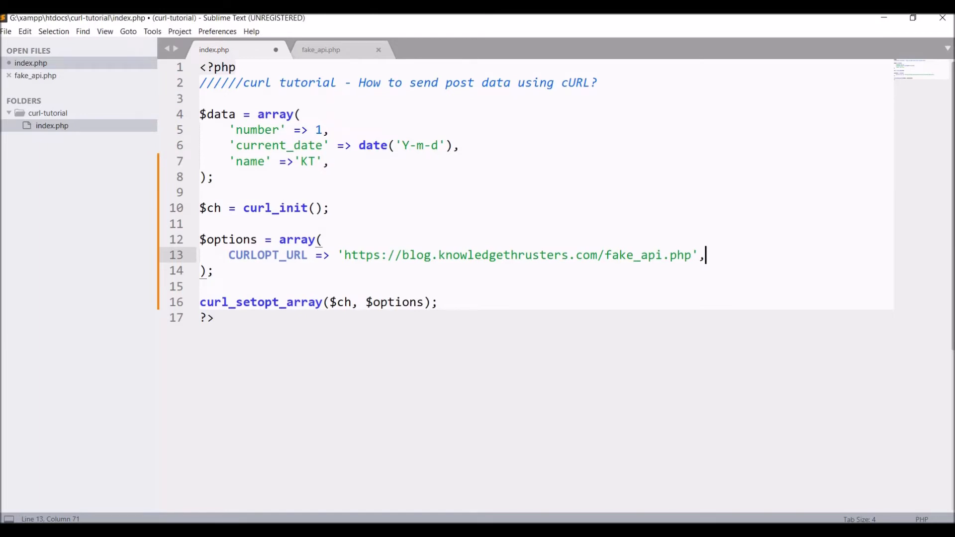
{"action": "key", "text": "Return"}
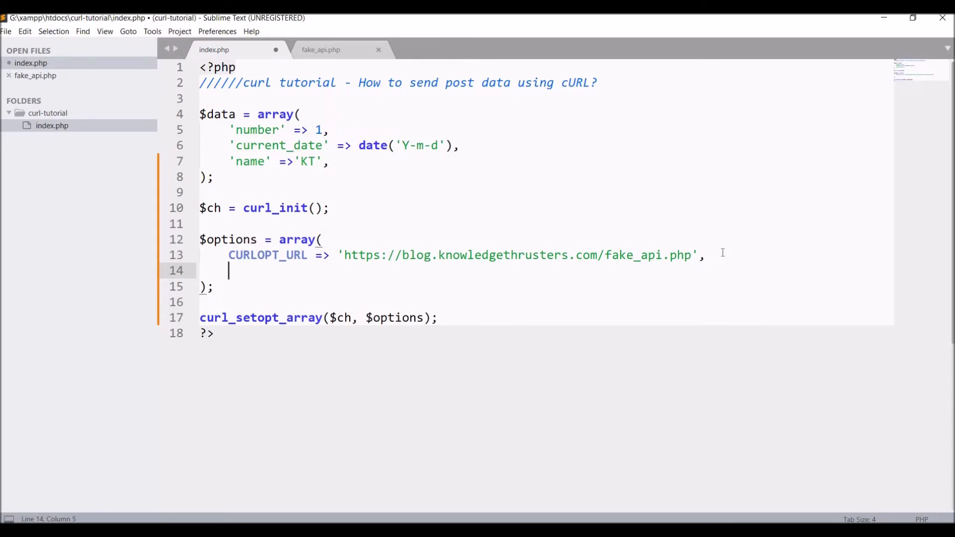
{"action": "type", "text": "CURLOPT_PO"}
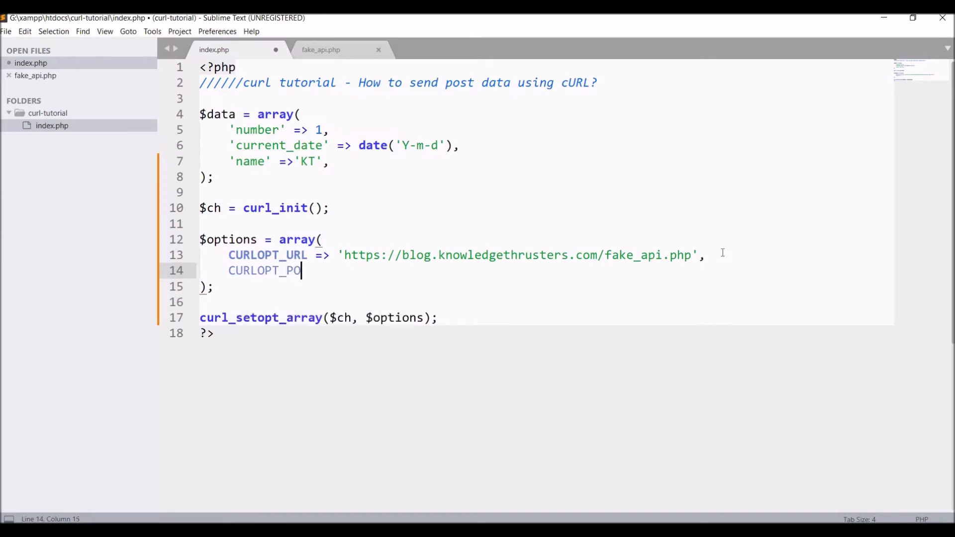
{"action": "type", "text": "ST =>"}
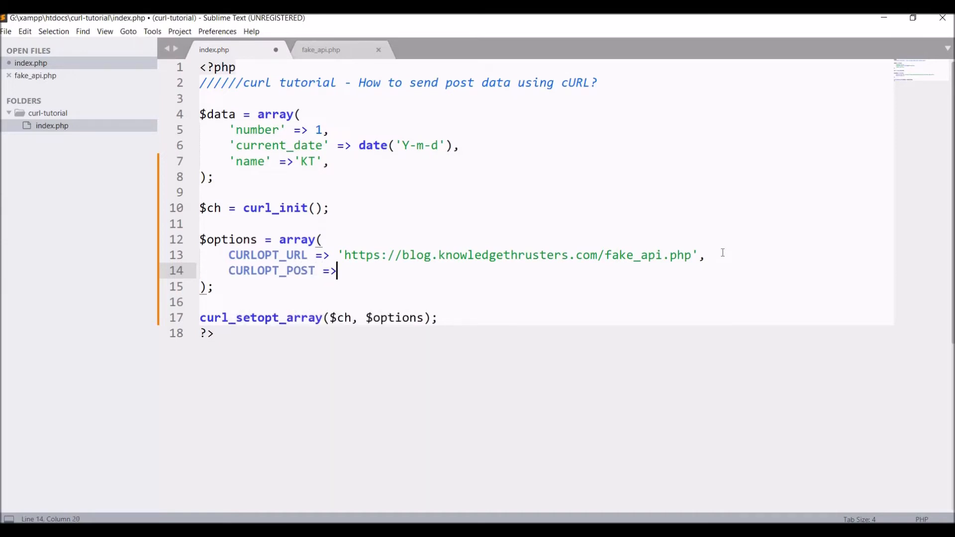
{"action": "type", "text": "1,"}
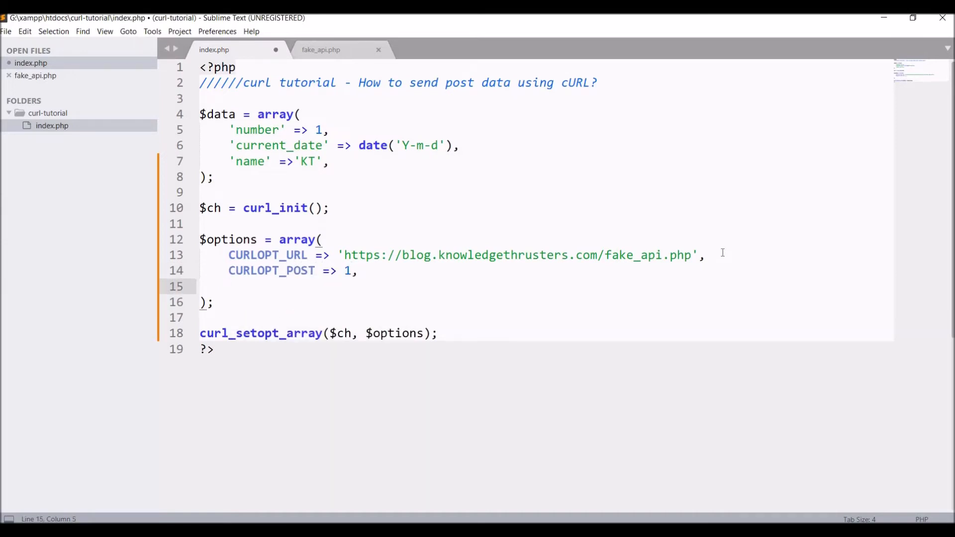
{"action": "type", "text": "CURLOPT_POSTFIELD"}
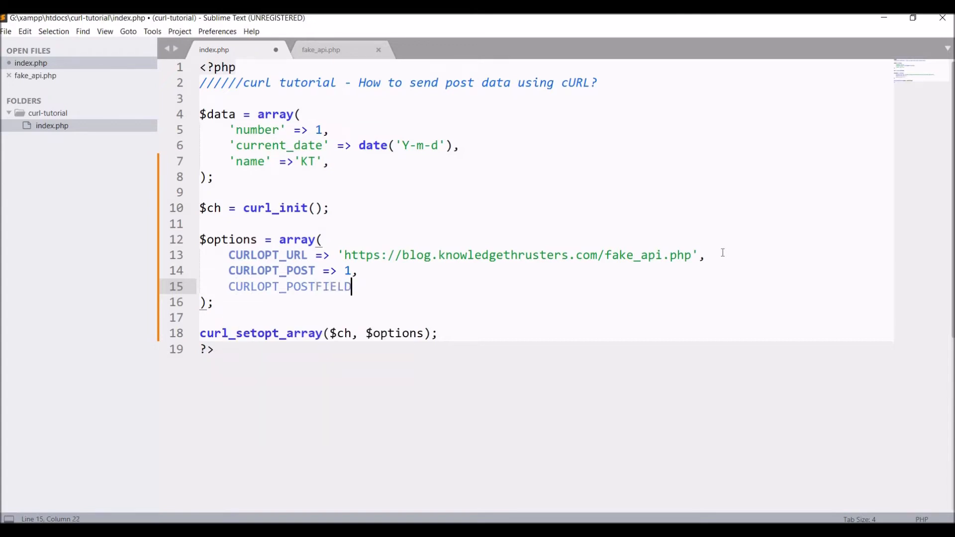
{"action": "type", "text": "S =>"}
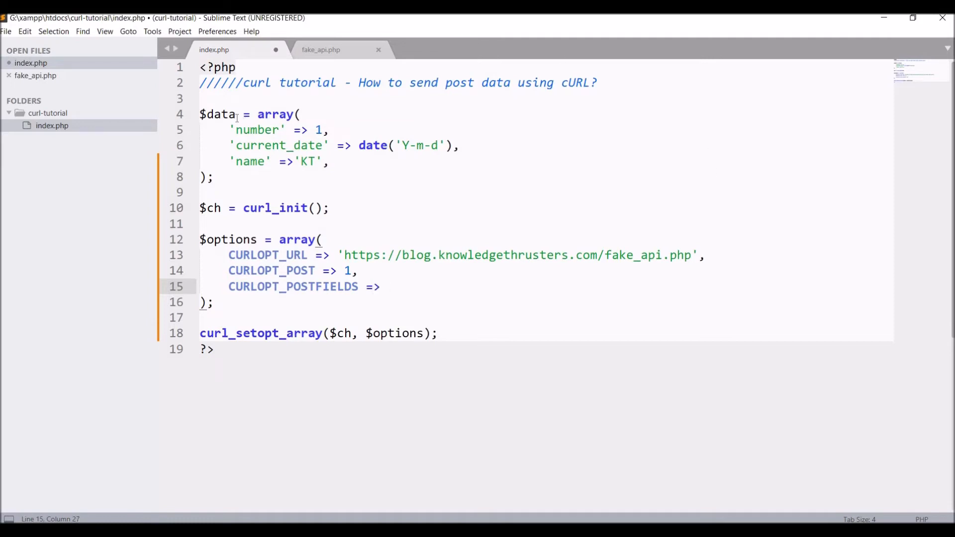
{"action": "double_click", "coordinate": [217, 113]}
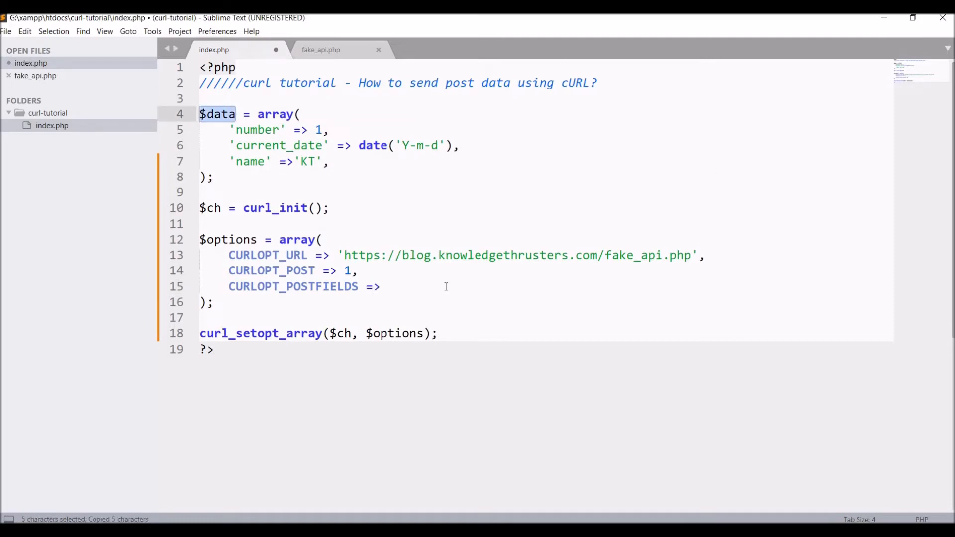
{"action": "type", "text": "$data,"}
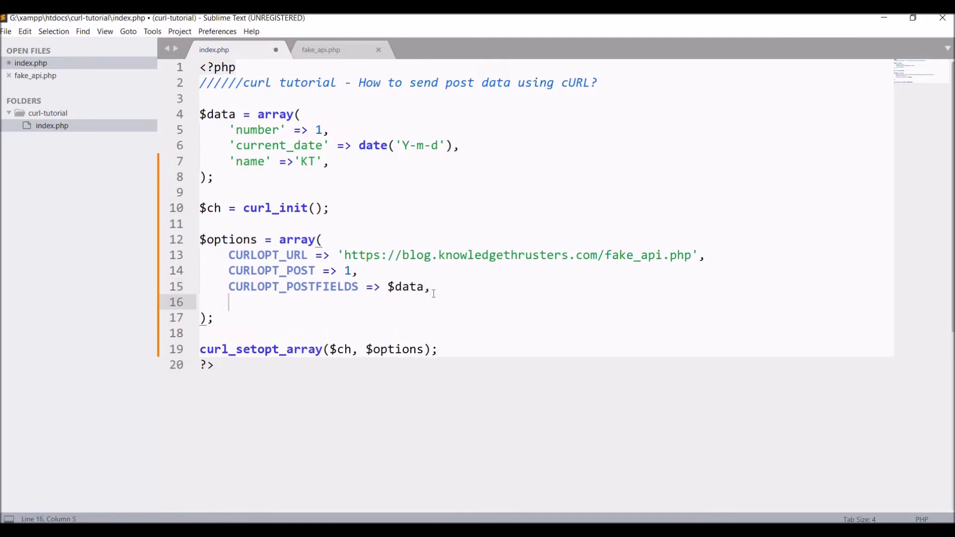
Add CURLOPT_RETURNTRANSFER => 1 and begin the curl_exec call
{"action": "type", "text": "CURLOPT_PO"}
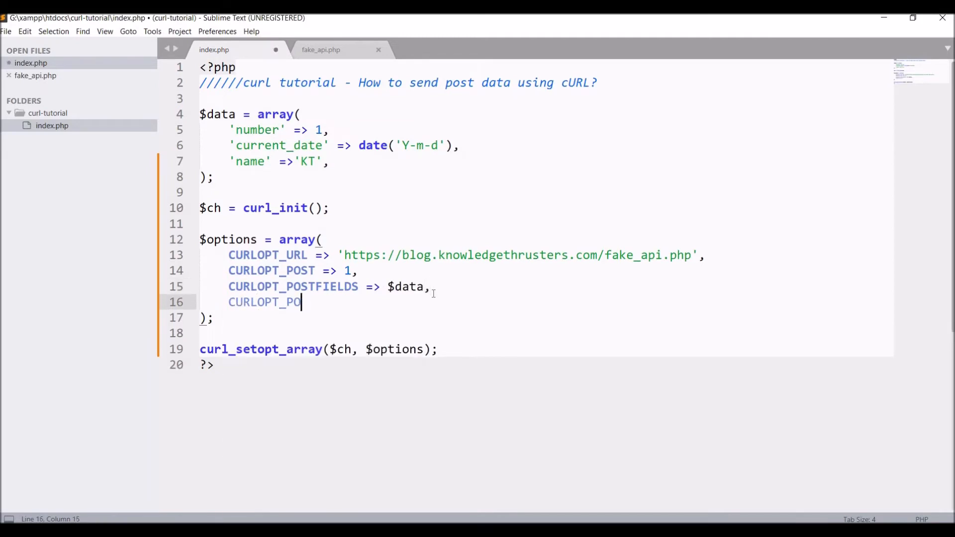
{"action": "type", "text": "RETURN"}
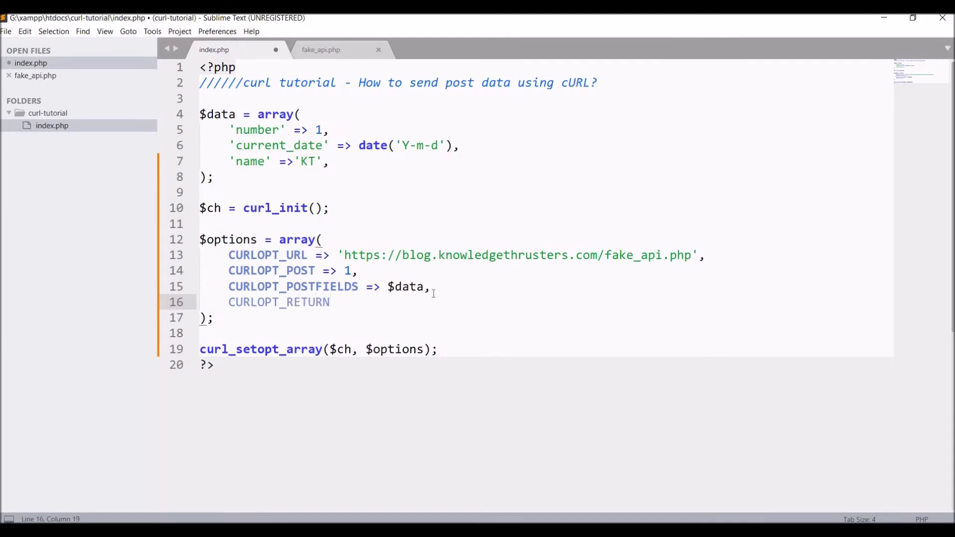
{"action": "type", "text": "TRANSFER =>"}
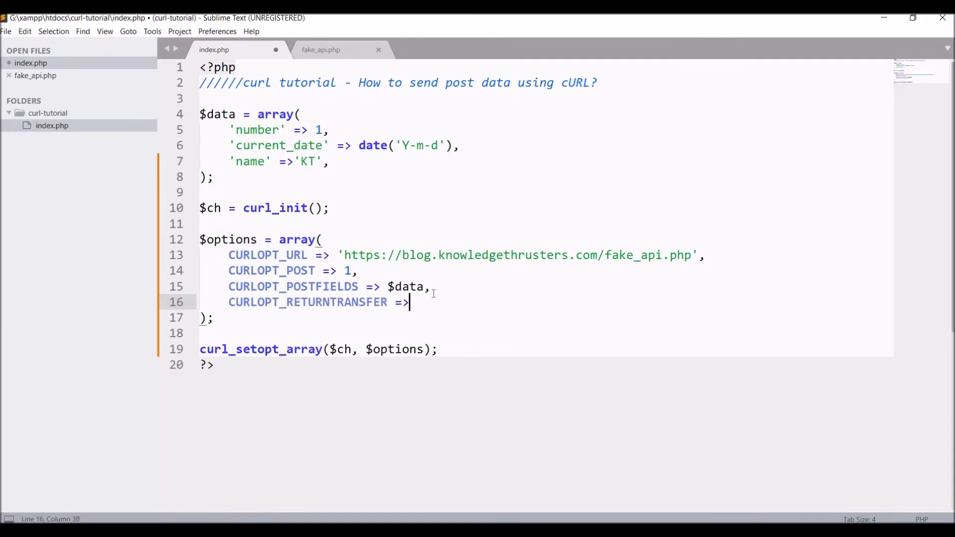
{"action": "type", "text": "1"}
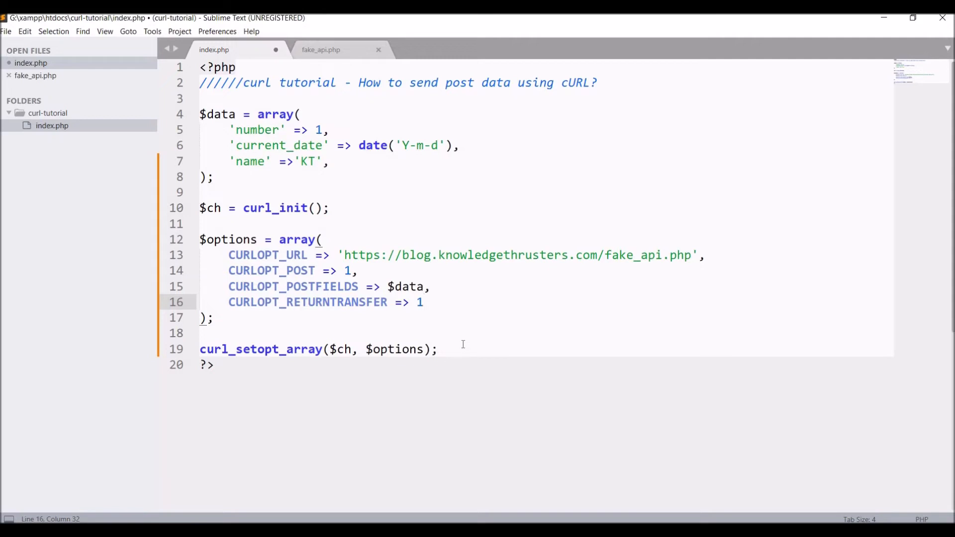
{"action": "type", "text": "curl_exec($ch);"}
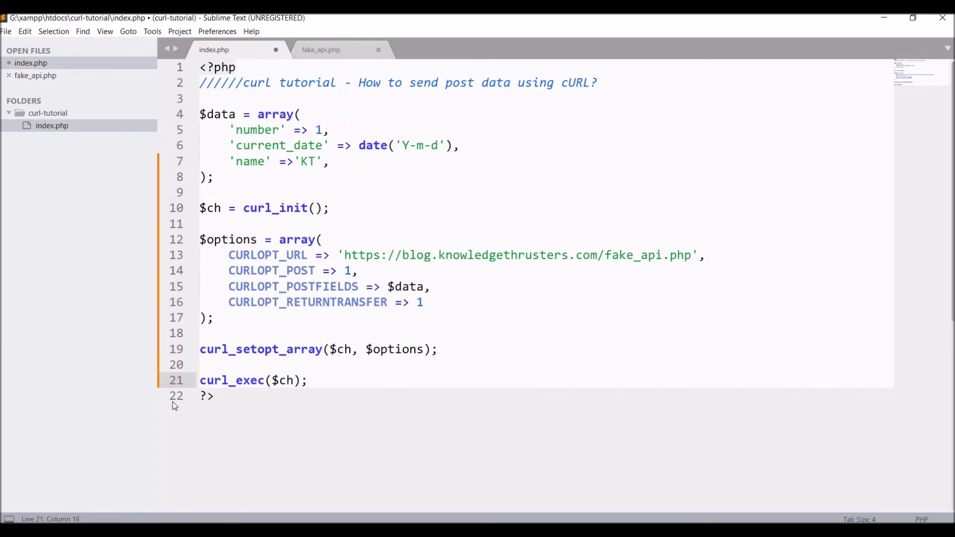
Store curl_exec($ch) in $result, close the handle, and print_r($result)
{"action": "type", "text": "$r"}
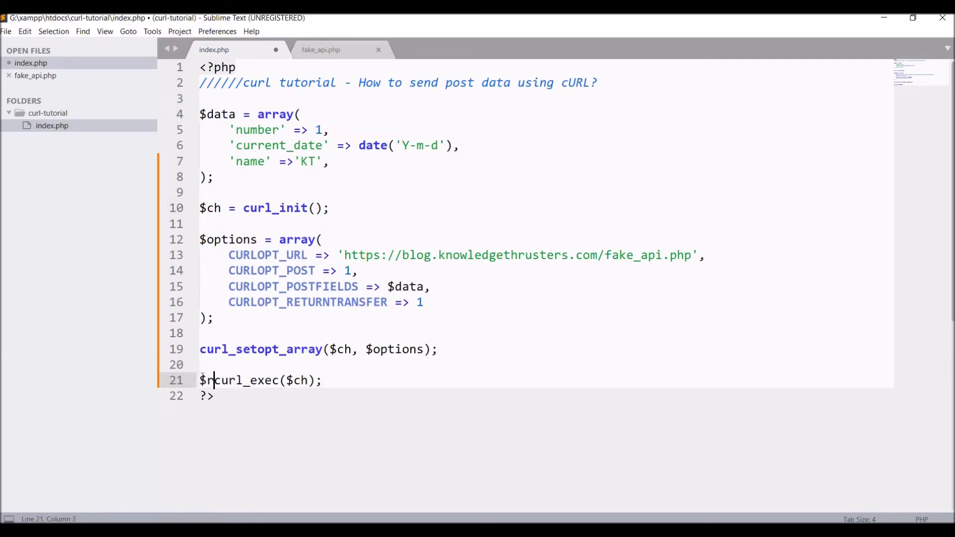
{"action": "type", "text": "esult ="}
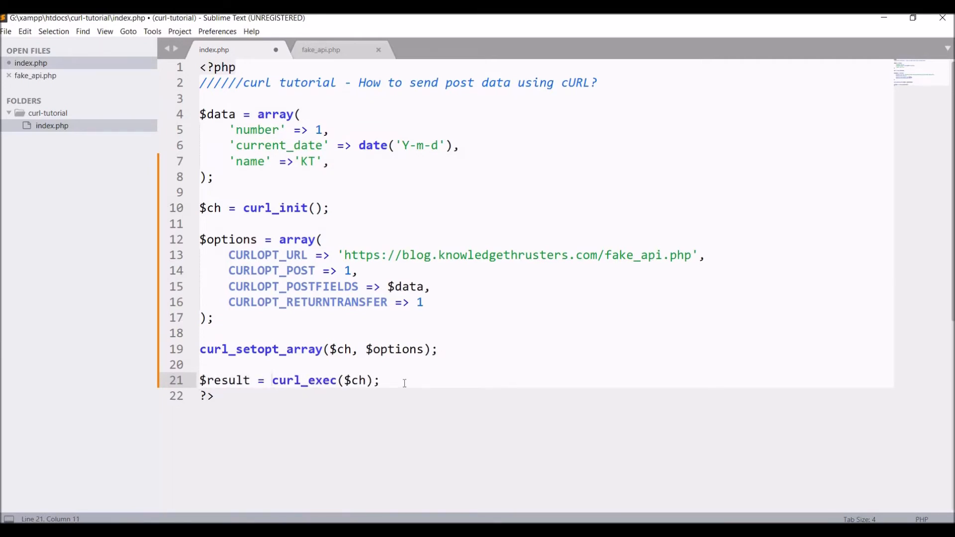
{"action": "type", "text": "curl_close($ch);"}
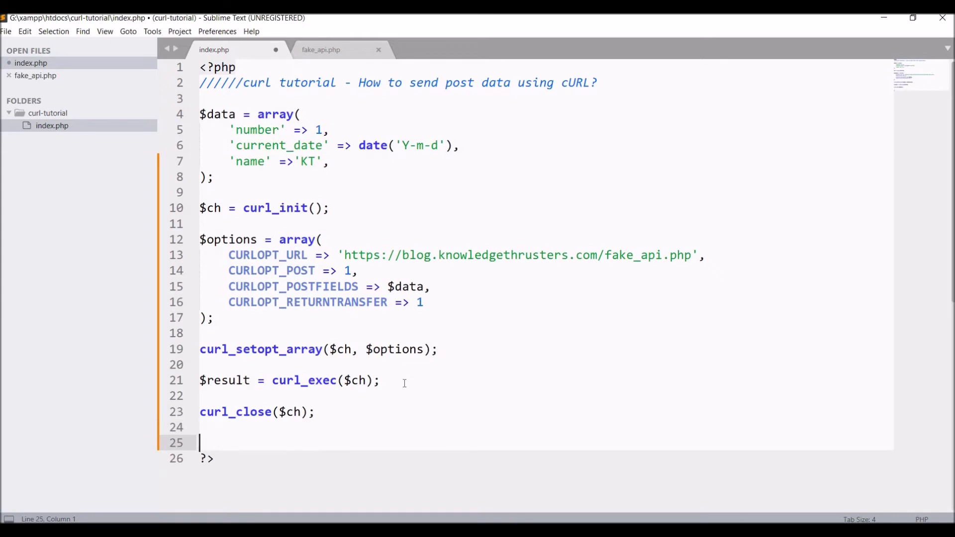
{"action": "type", "text": "print_r($result);"}
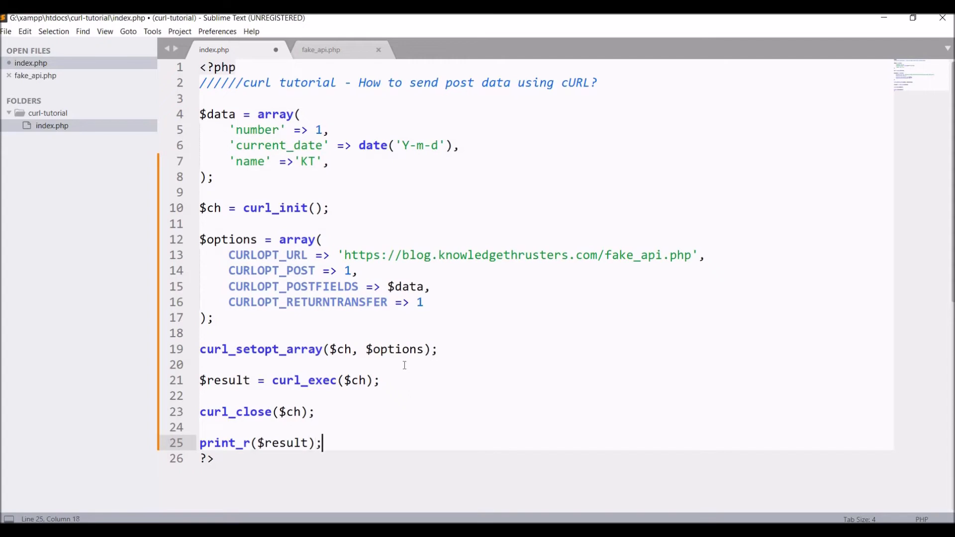
{"action": "double_click", "coordinate": [631, 255]}
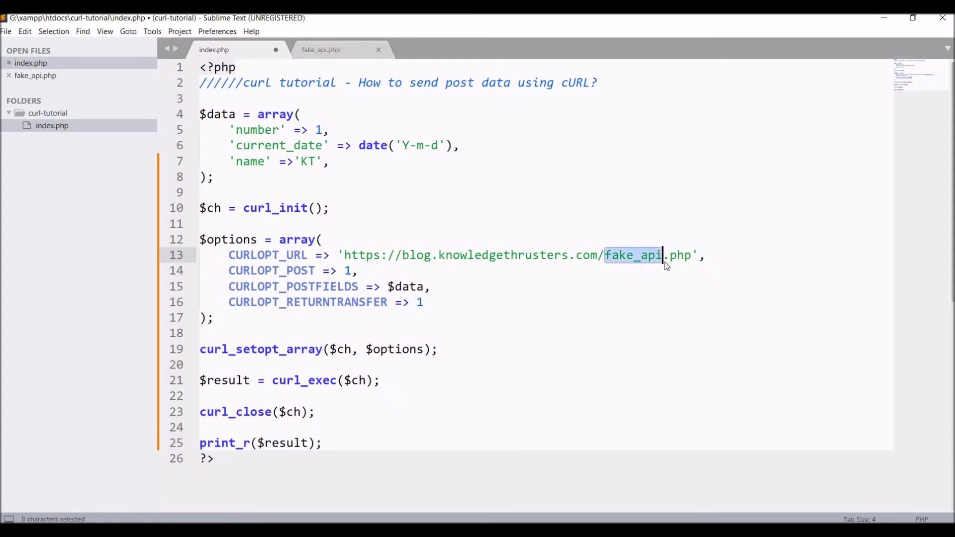
Add print_r($_POST); to fake_api.php and save both PHP files
{"action": "double_click", "coordinate": [680, 255]}
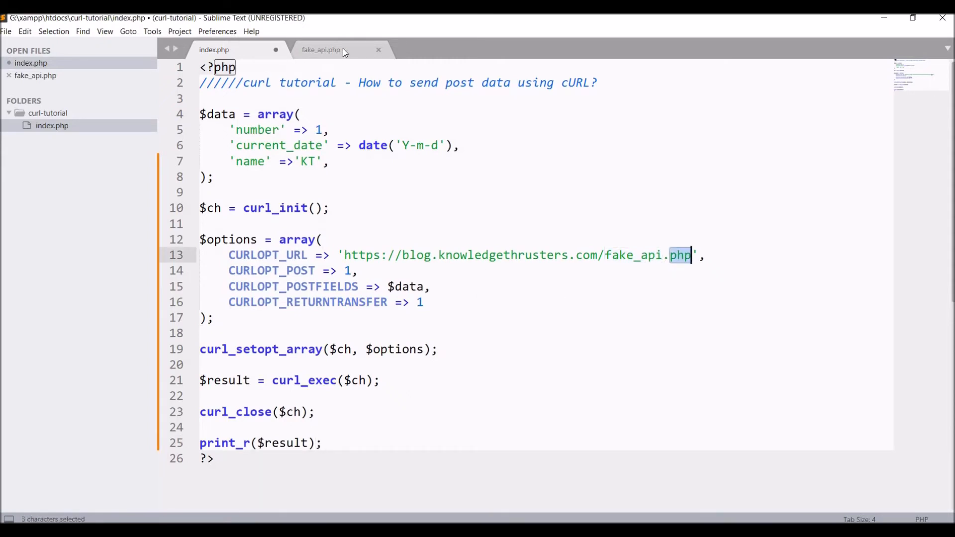
{"action": "left_click", "coordinate": [321, 49]}
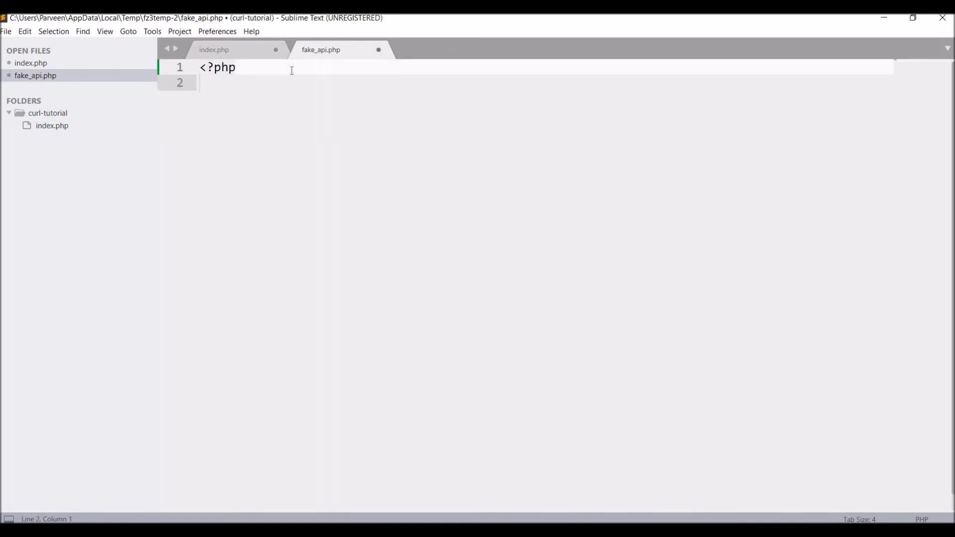
{"action": "left_click", "coordinate": [214, 49]}
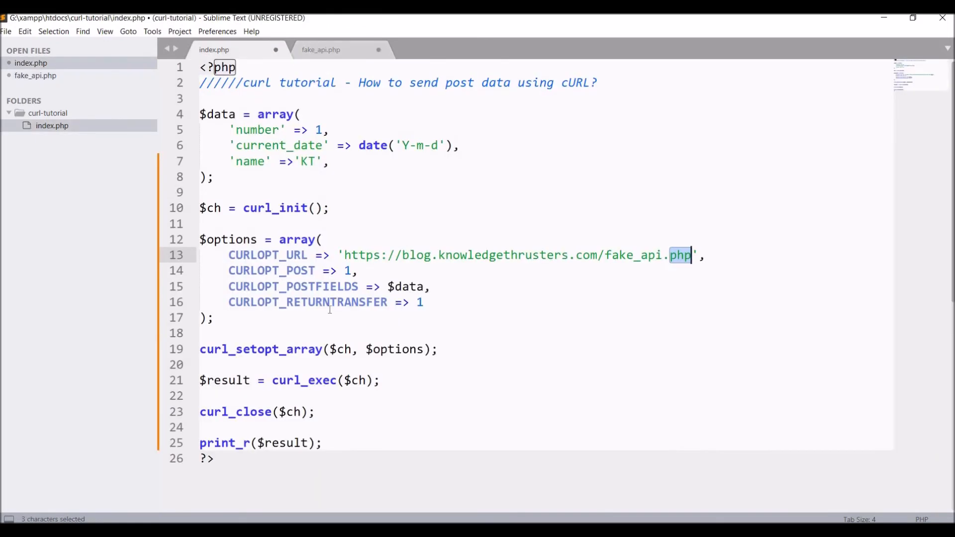
{"action": "left_click", "coordinate": [321, 49]}
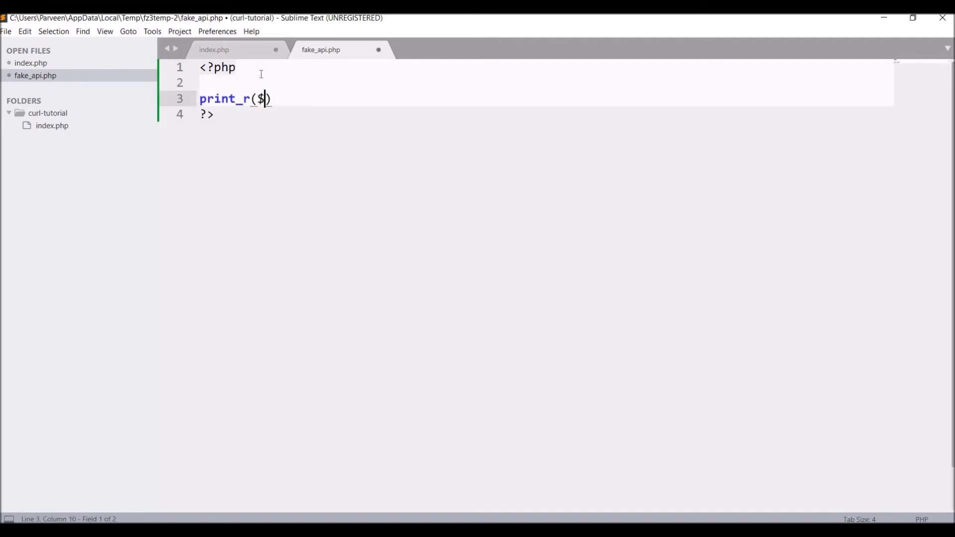
{"action": "type", "text": "_POST);"}
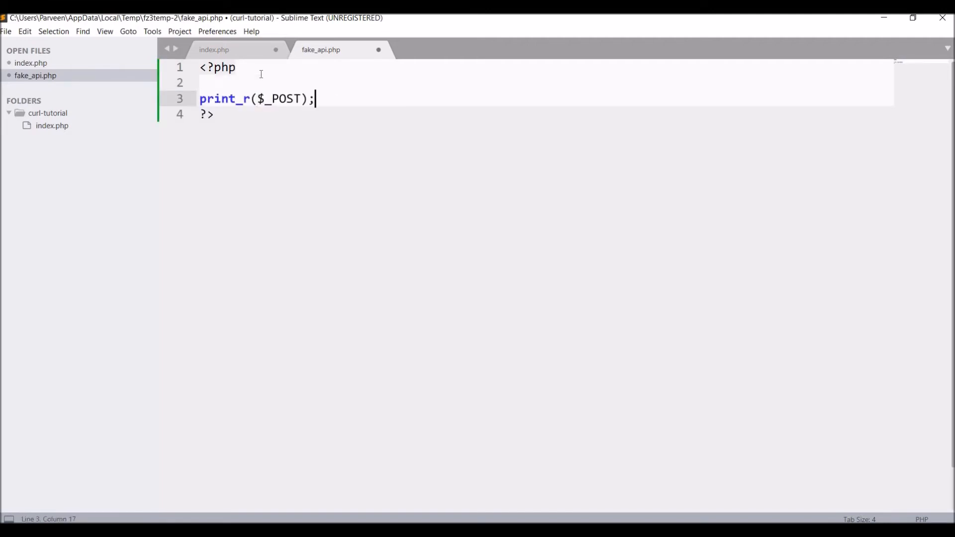
{"action": "left_click", "coordinate": [213, 49]}
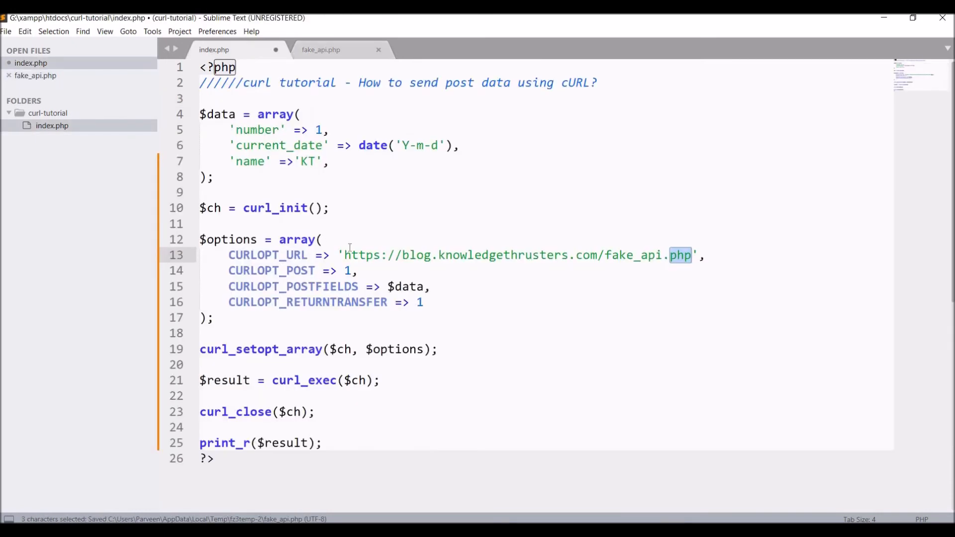
{"action": "double_click", "coordinate": [271, 270]}
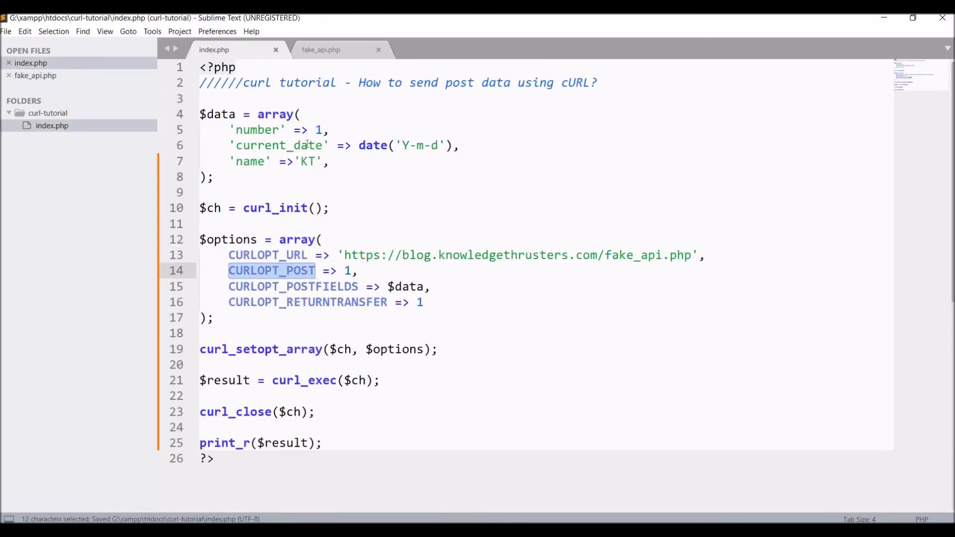
{"action": "left_click", "coordinate": [321, 50]}
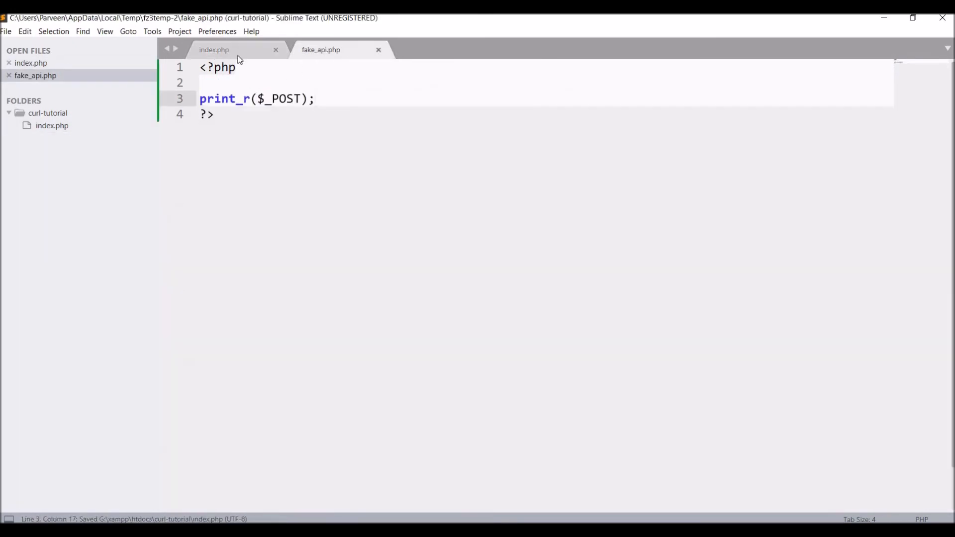
{"action": "left_click", "coordinate": [214, 49]}
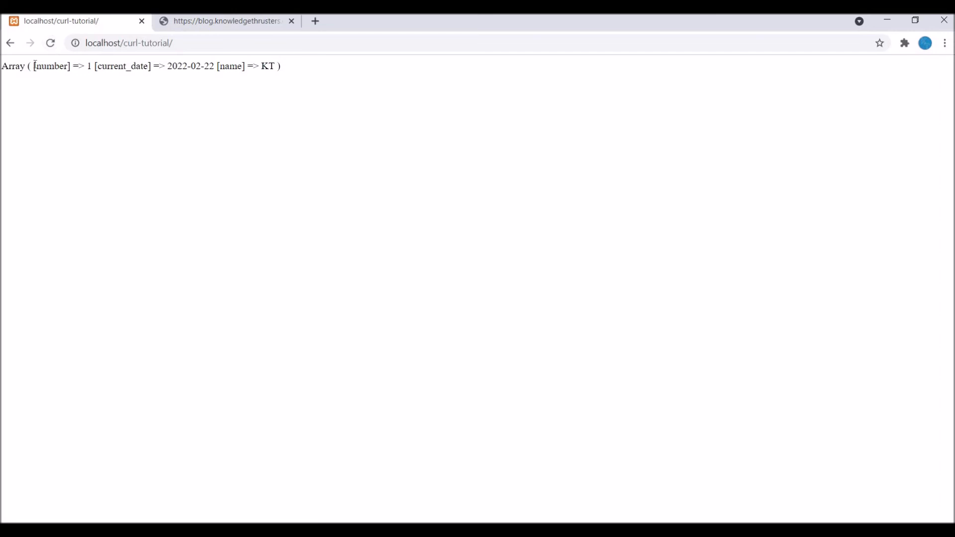
Highlight the [number] entry in Chrome's echoed Array output
{"action": "double_click", "coordinate": [35, 66]}
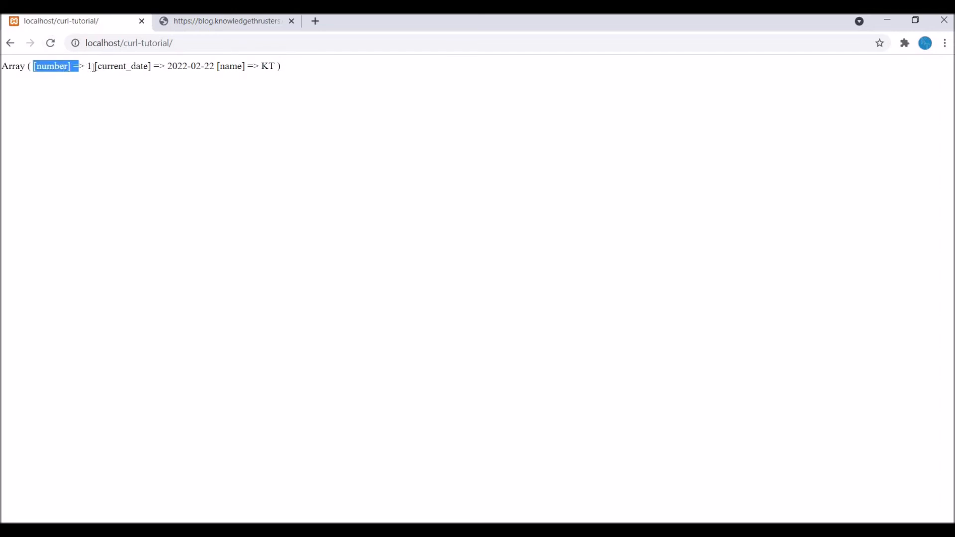
{"action": "left_click_drag", "start_coordinate": [79, 65], "coordinate": [91, 65]}
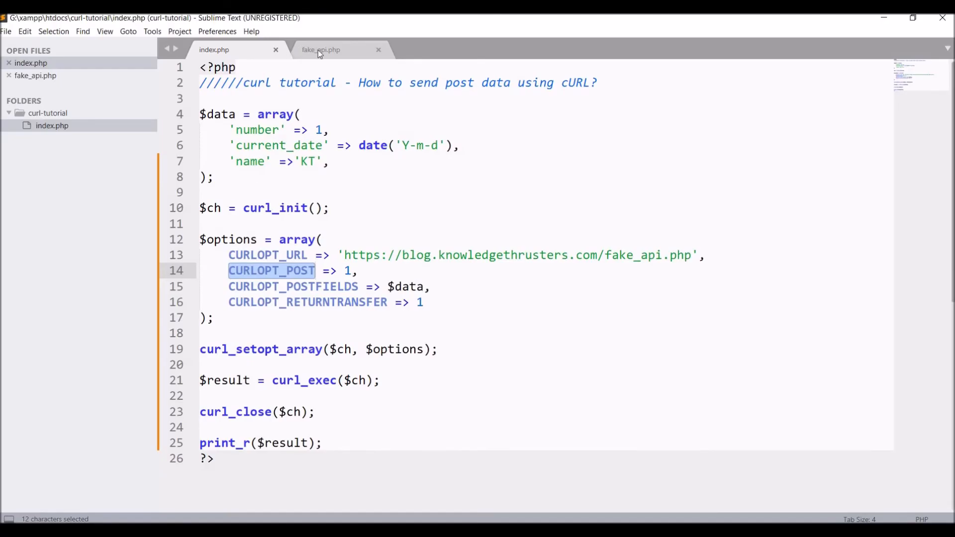
{"action": "left_click", "coordinate": [321, 49]}
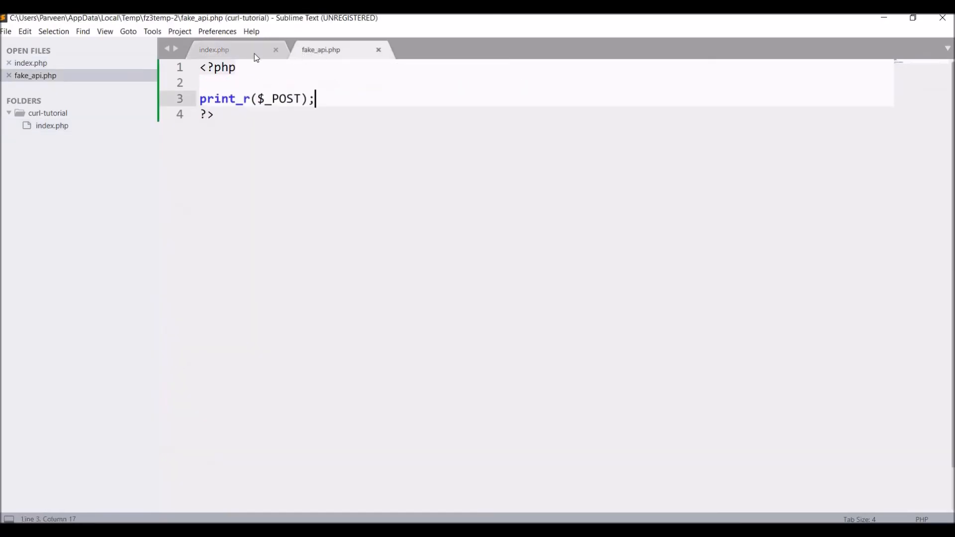
{"action": "left_click", "coordinate": [214, 49]}
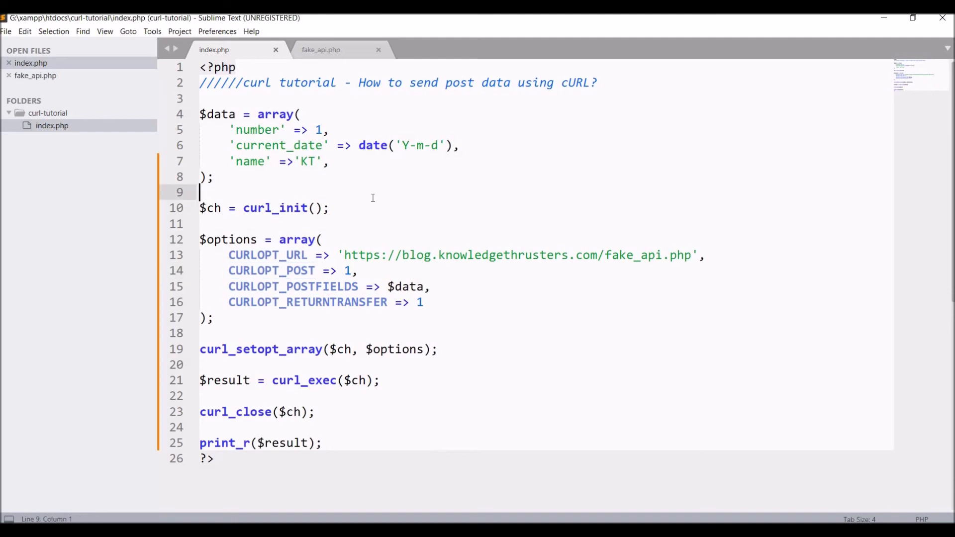
{"action": "left_click", "coordinate": [321, 49]}
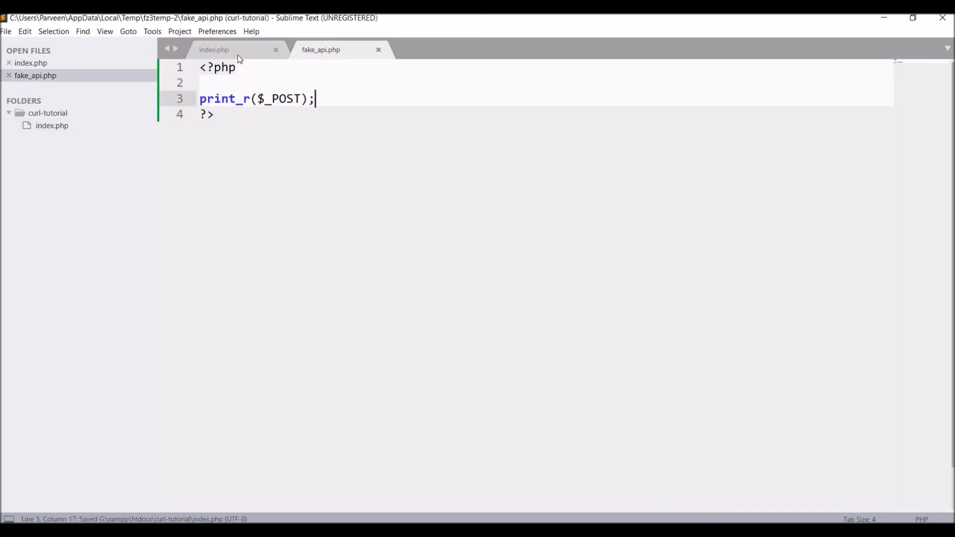
{"action": "left_click", "coordinate": [214, 49]}
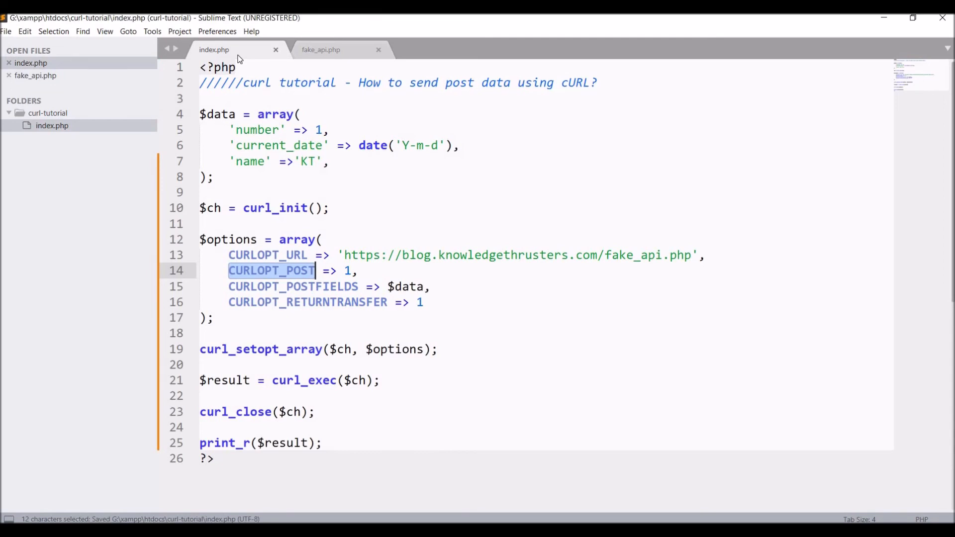
{"action": "mouse_move", "coordinate": [344, 280]}
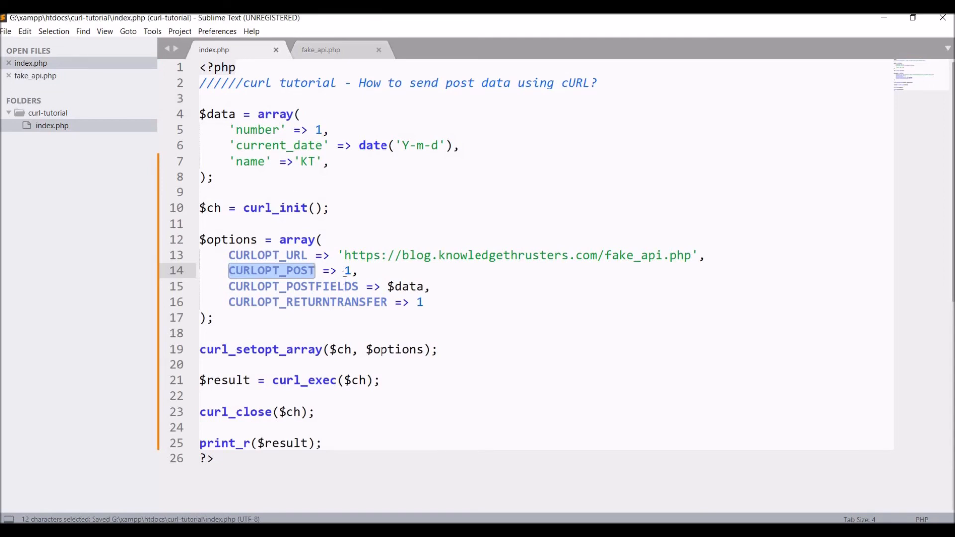